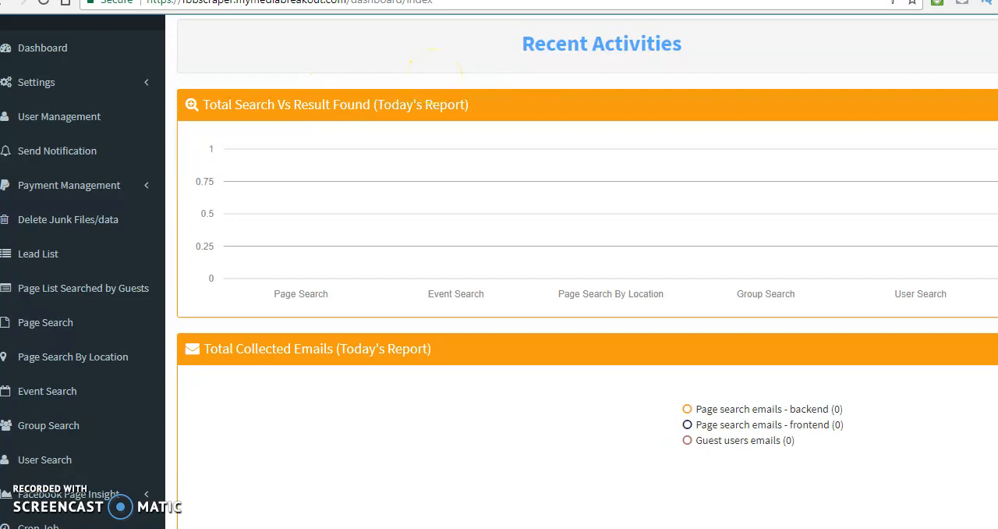
mouse_move(920, 277)
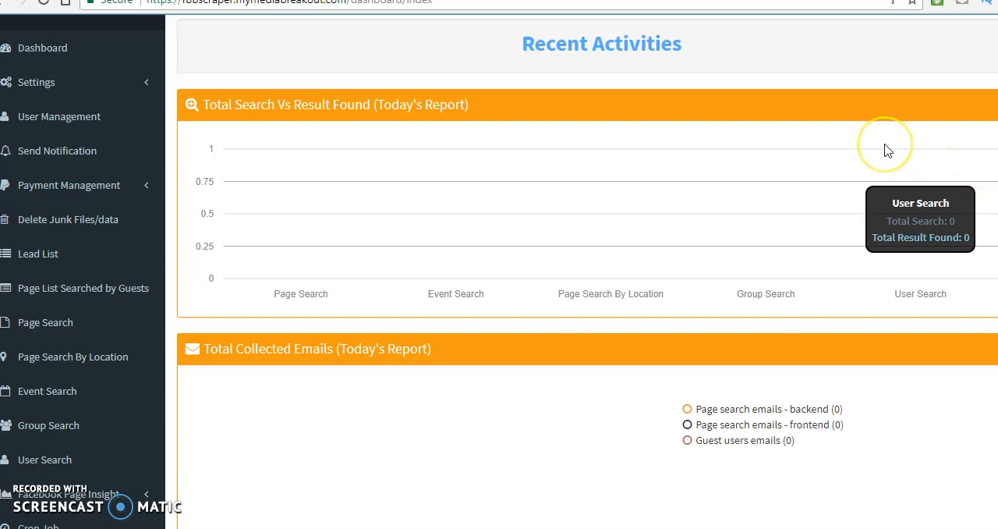
mouse_move(301, 226)
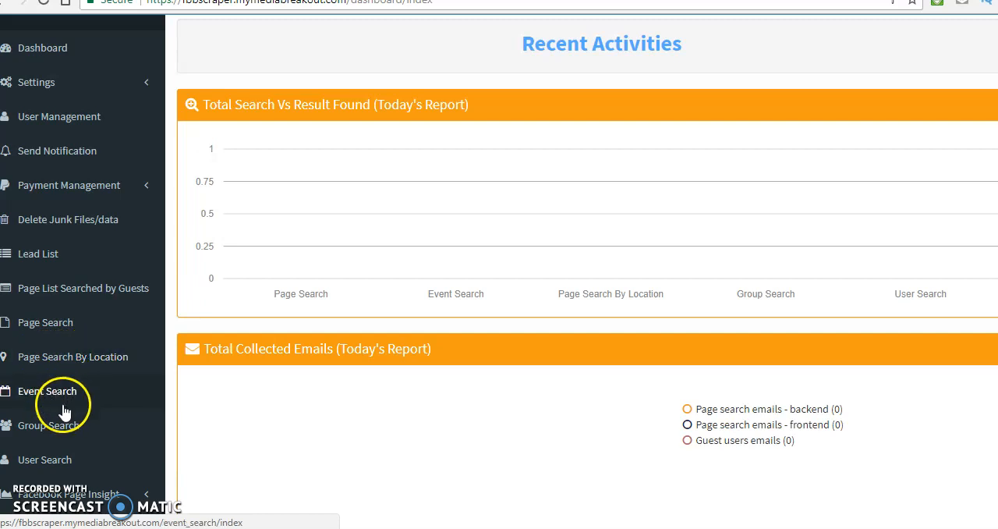
mouse_move(195, 408)
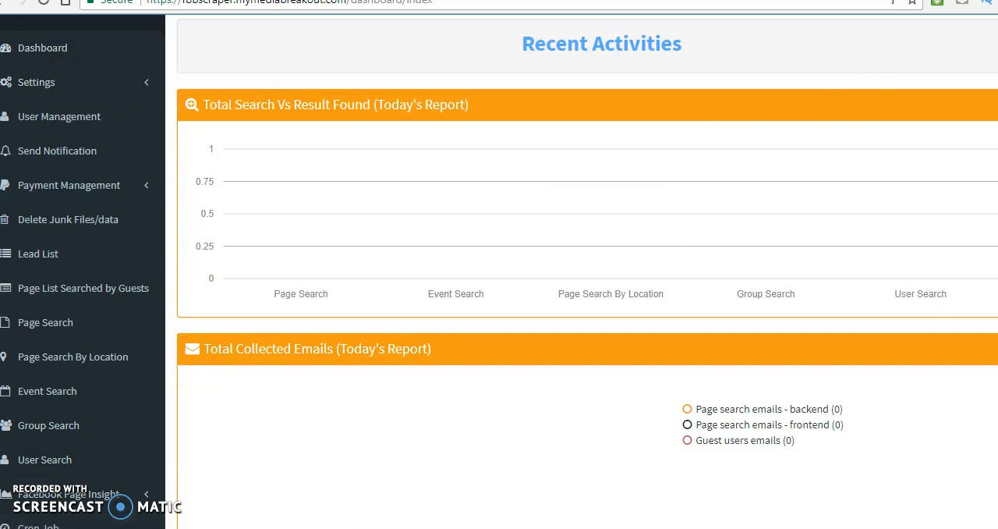
Show the Page Search history listing the saved Motor Club of America page results
scroll("down", 3)
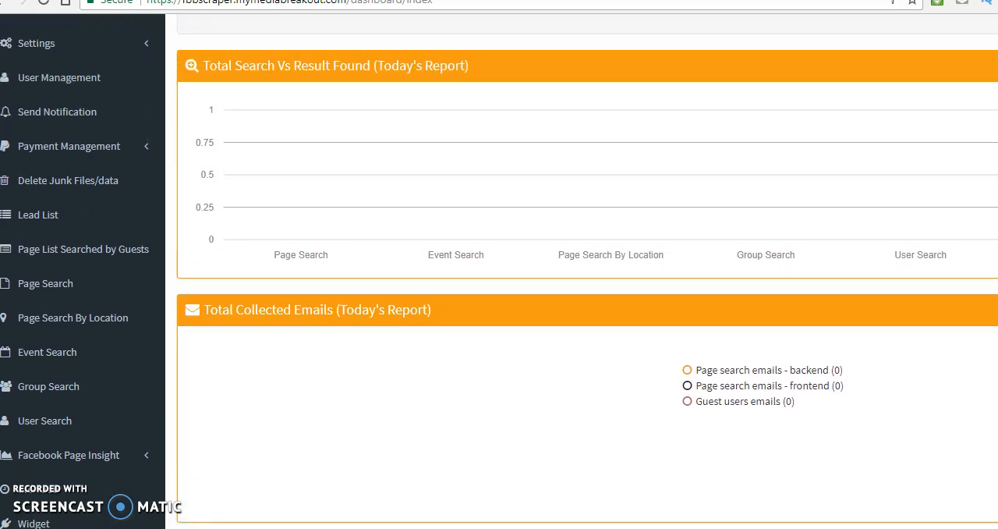
scroll("up", 3)
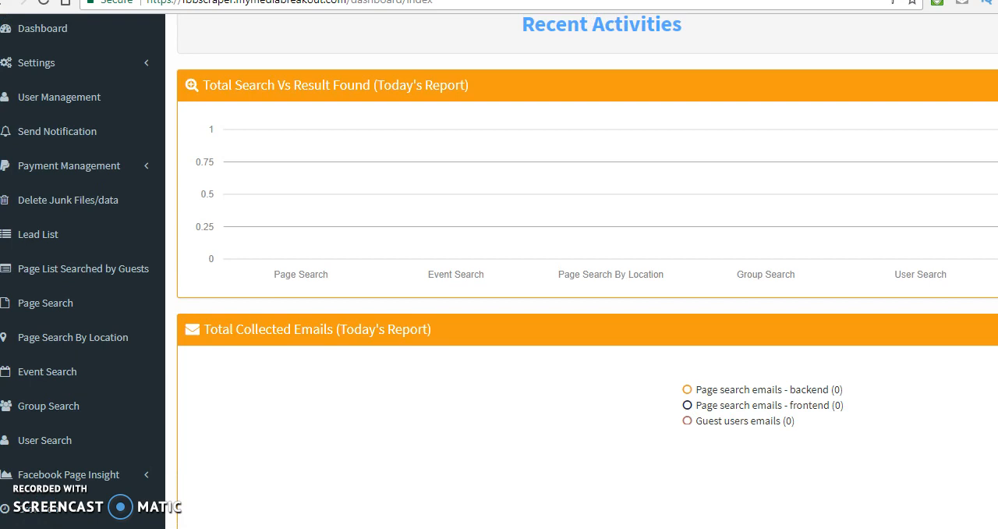
mouse_move(137, 303)
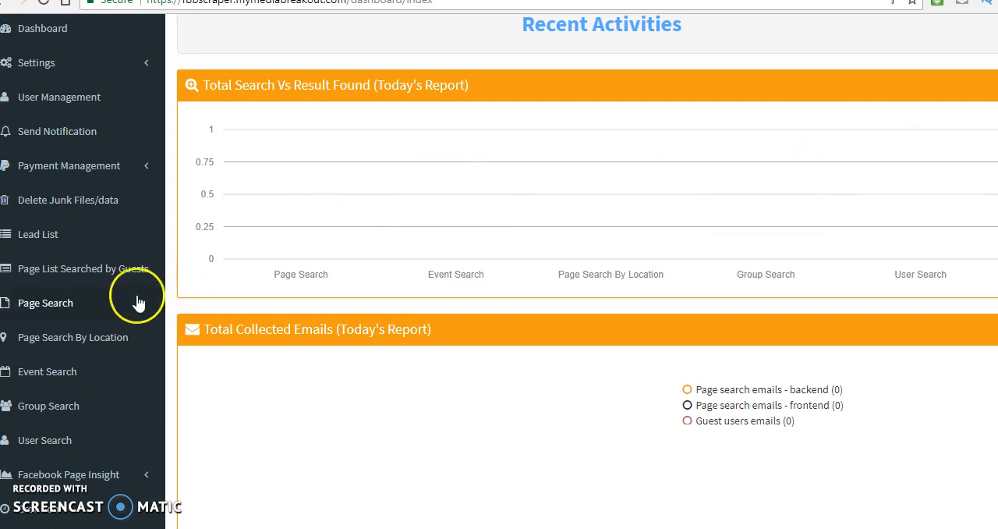
left_click(45, 303)
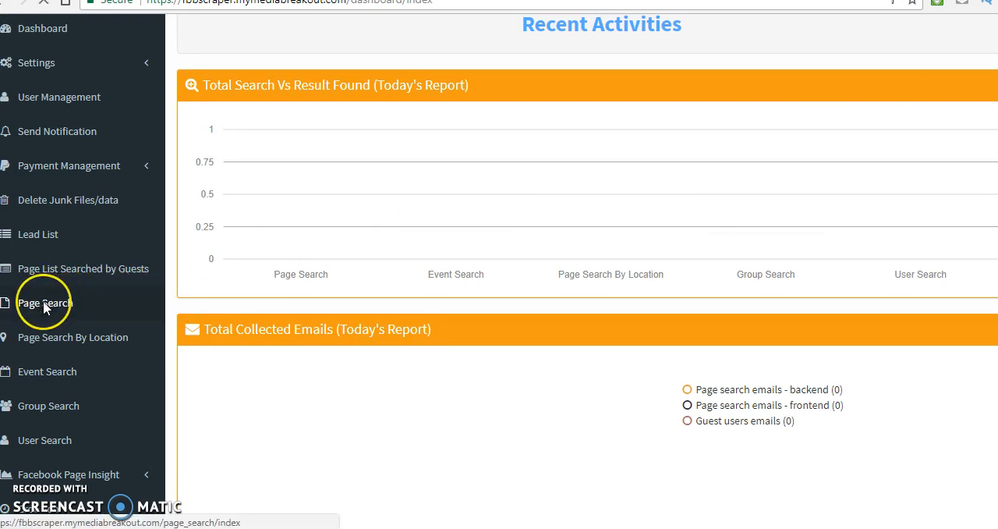
left_click(44, 303)
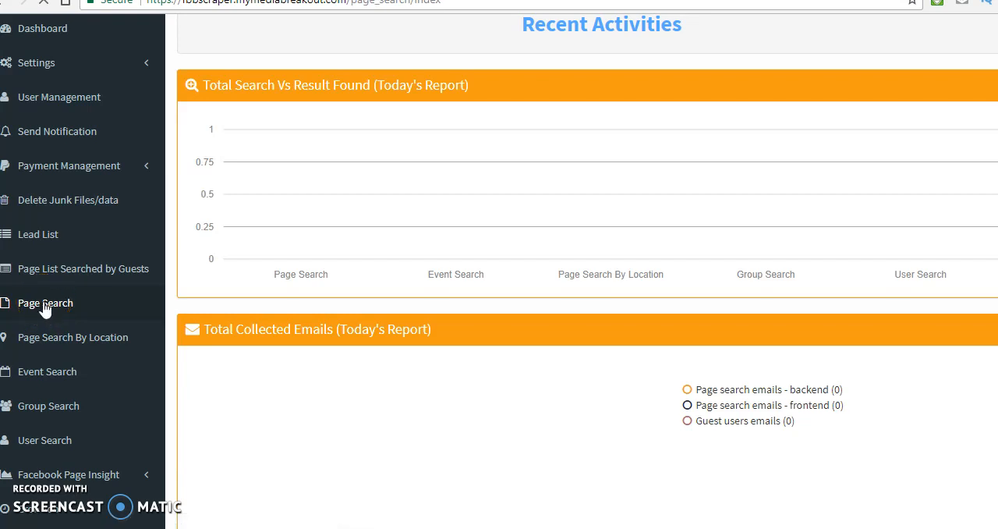
left_click(43, 302)
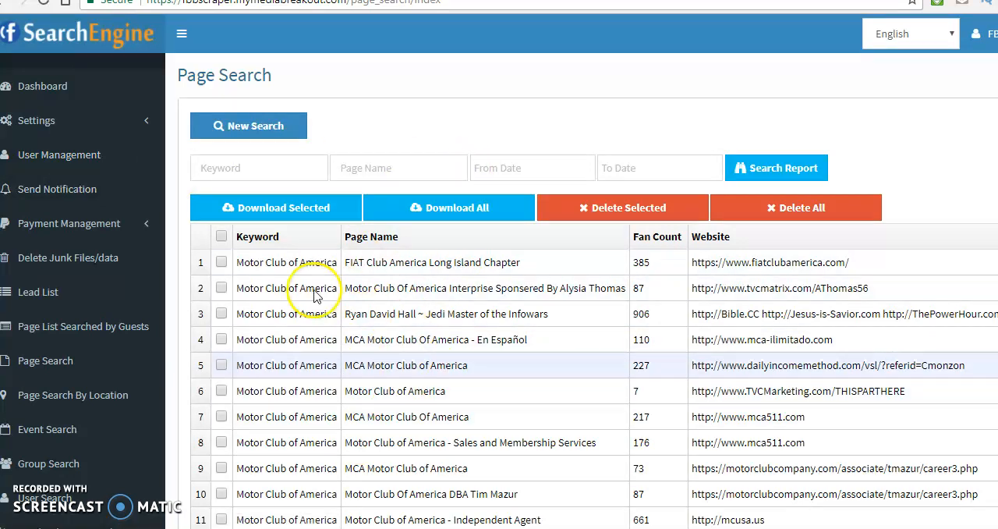
mouse_move(591, 384)
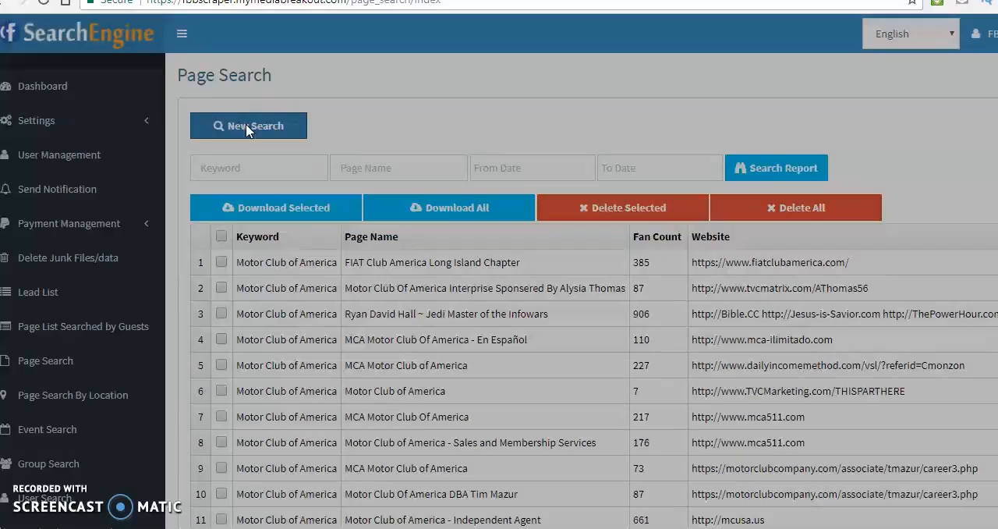
Start a New Search and reveal the result-limit choices in the Page Search form
left_click(248, 125)
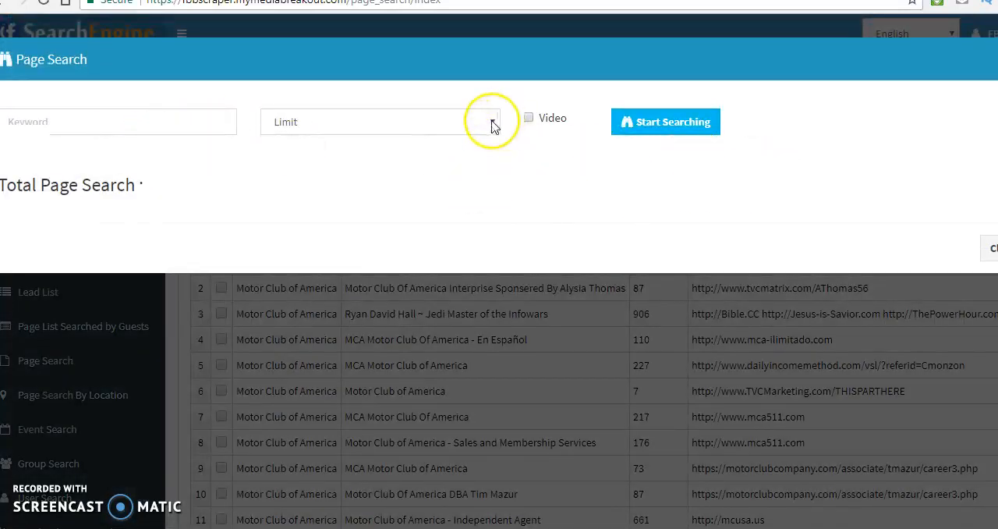
left_click(381, 122)
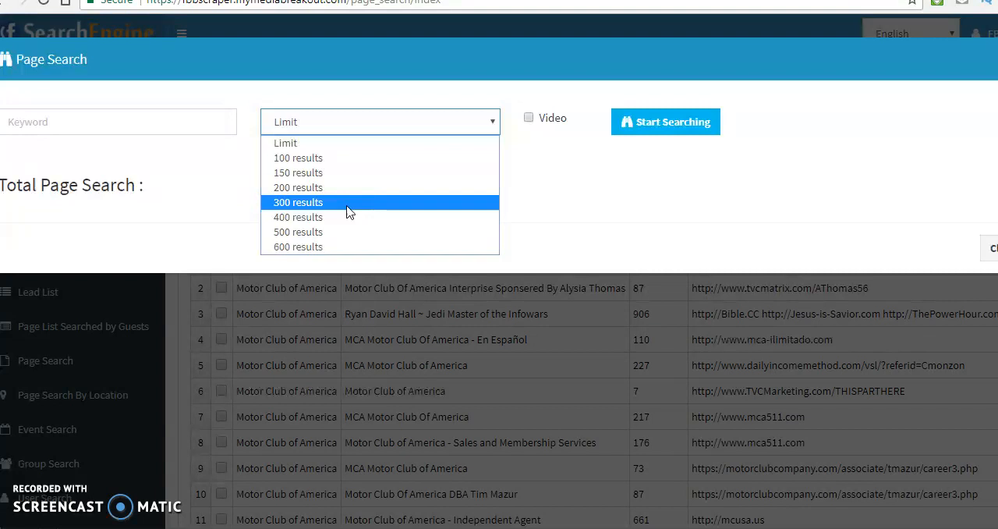
mouse_move(349, 212)
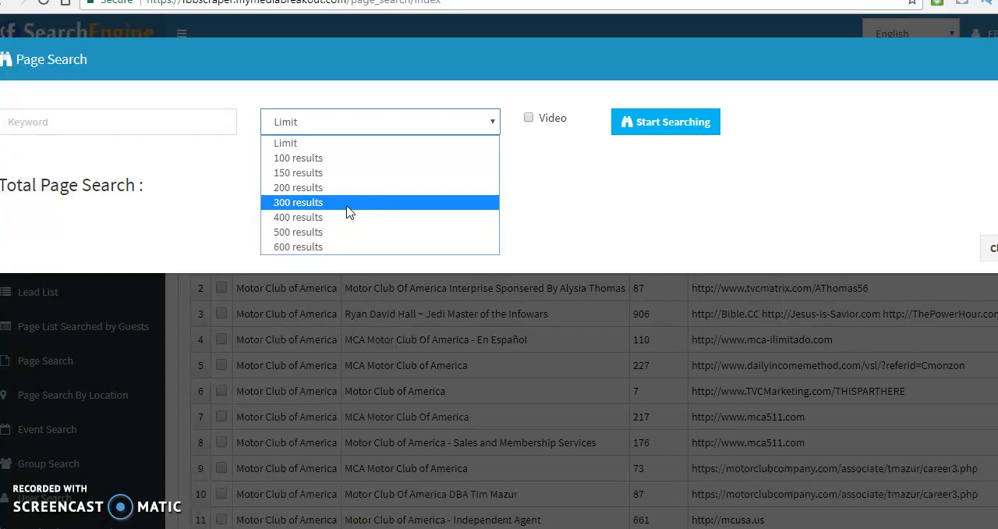
Limit results to 300 and enter the keyword 'Web development'
left_click(298, 203)
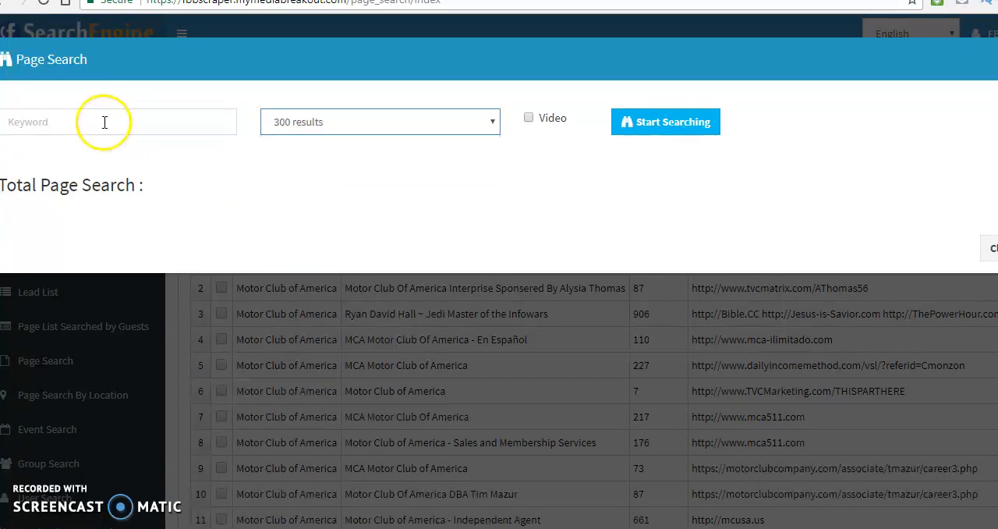
left_click(117, 122)
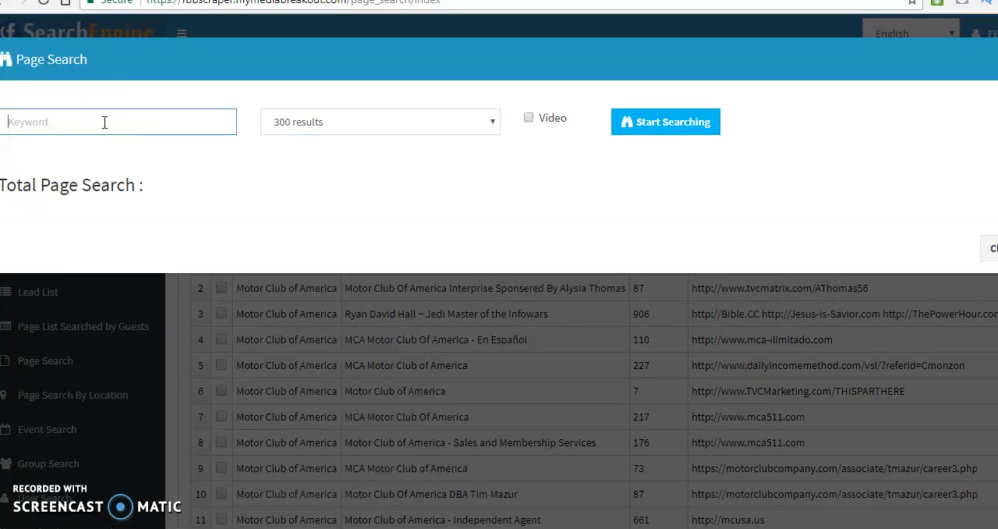
type("Web develop")
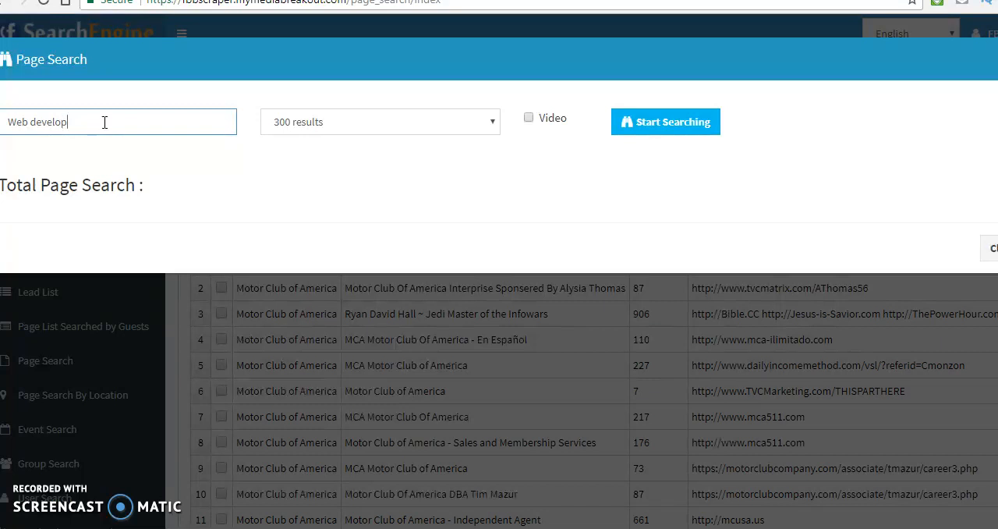
type("ment")
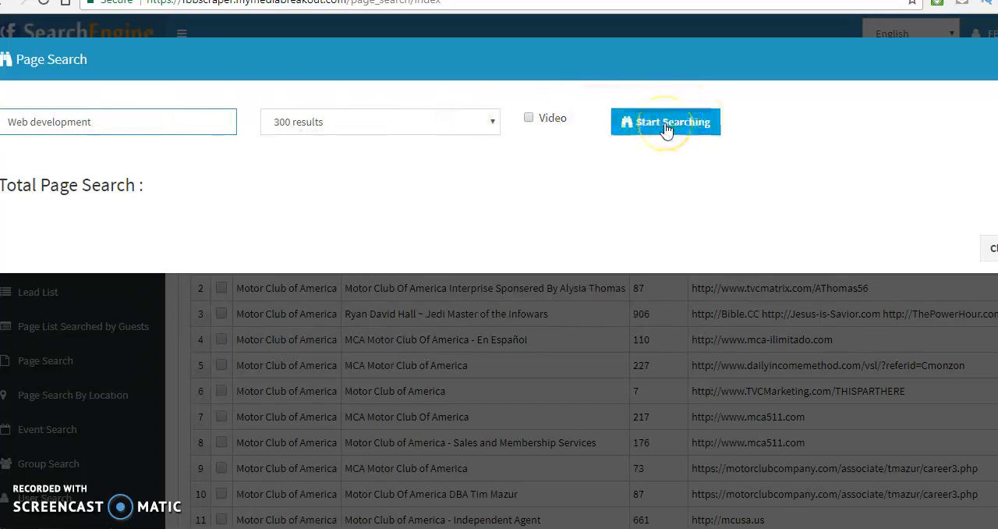
Start the Web development page search, rerunning it until it completes with 130 pages
left_click(665, 122)
type("e")
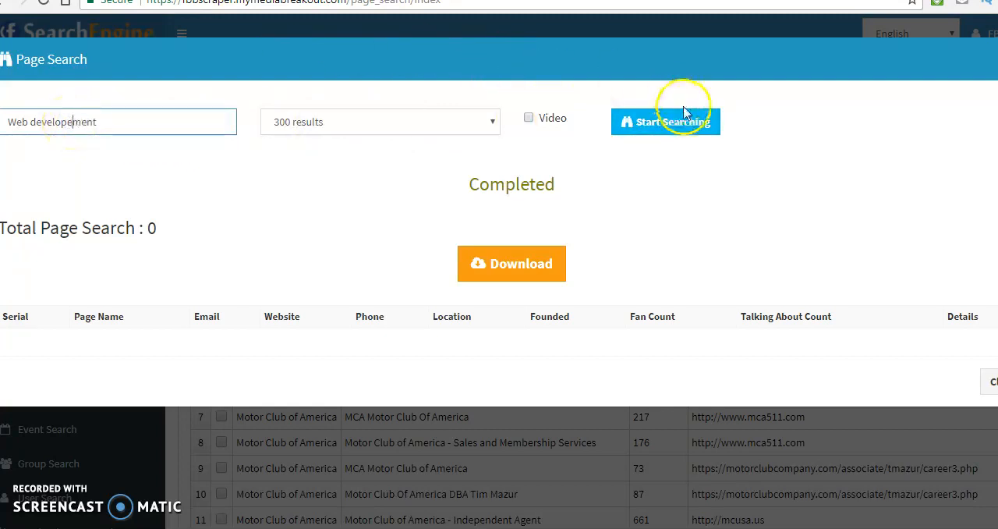
left_click(664, 121)
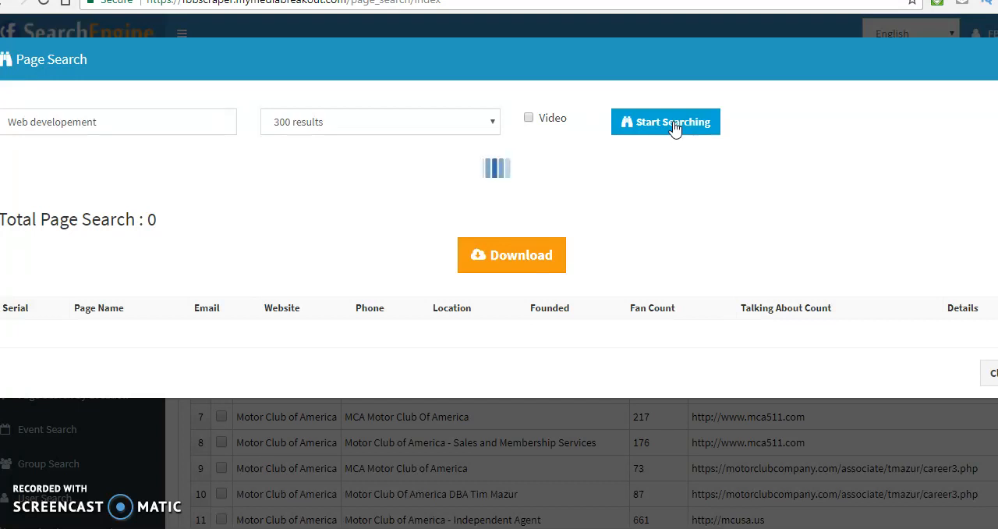
left_click(664, 121)
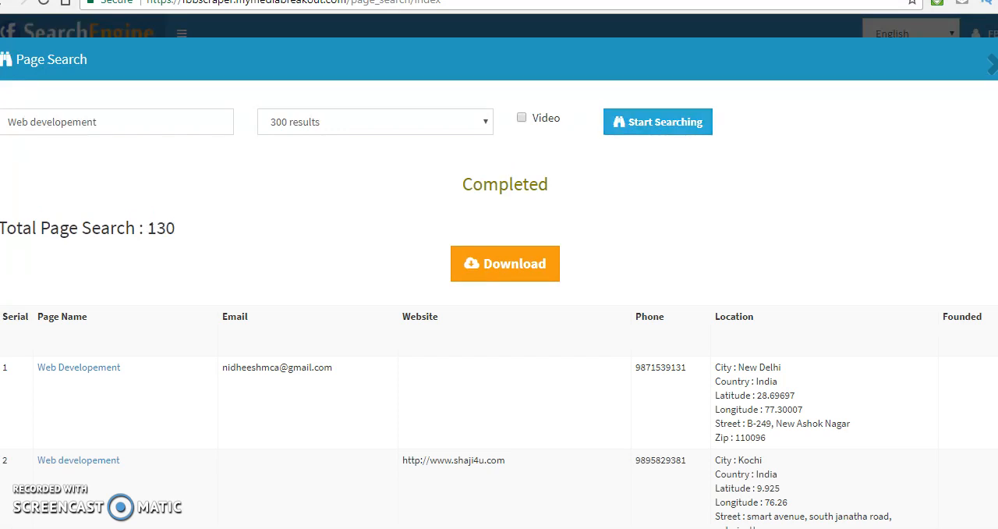
scroll("down", 3)
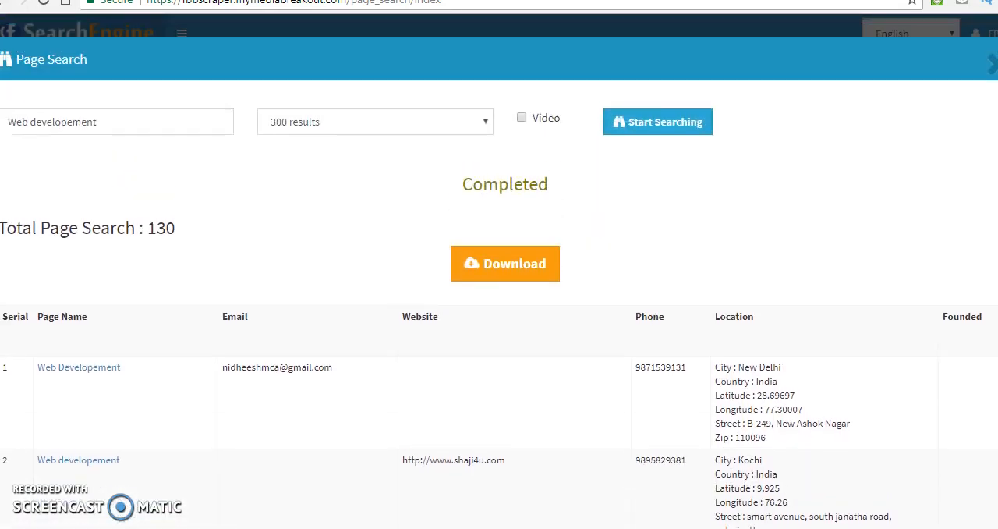
scroll("down", 3)
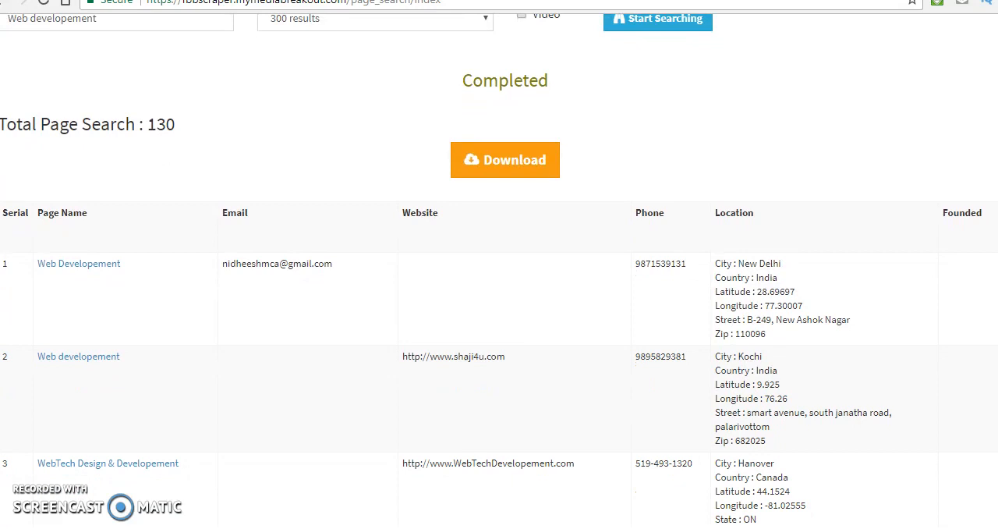
scroll("down", 3)
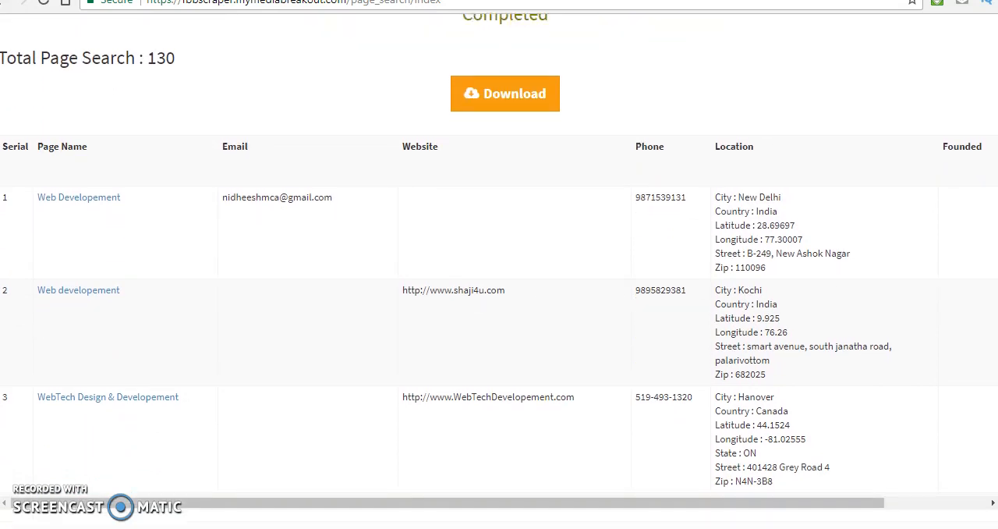
scroll("down", 3)
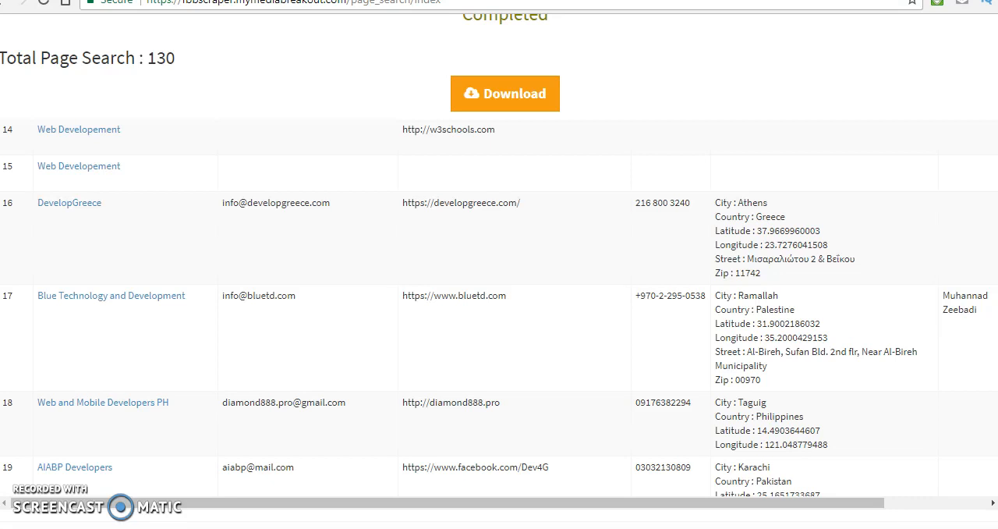
scroll("down", 3)
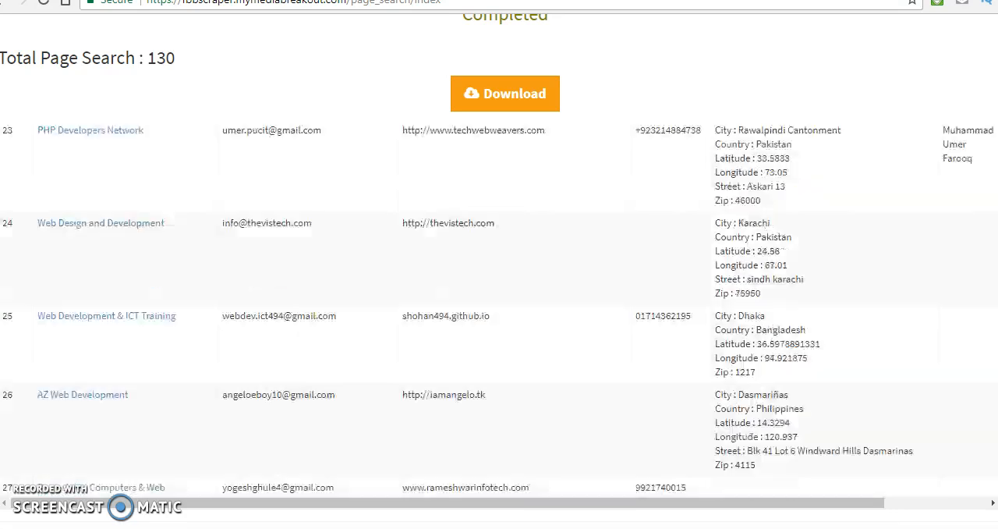
scroll("down", 3)
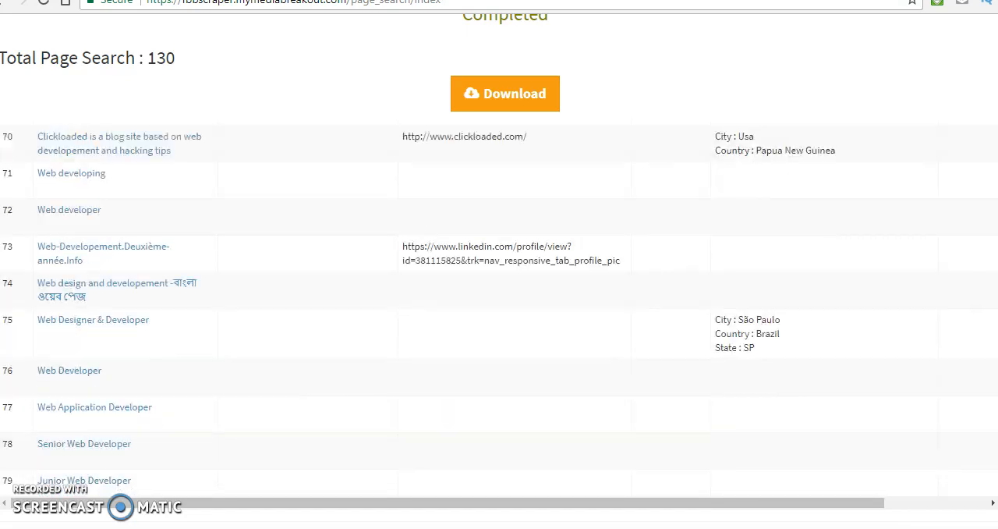
scroll("down", 3)
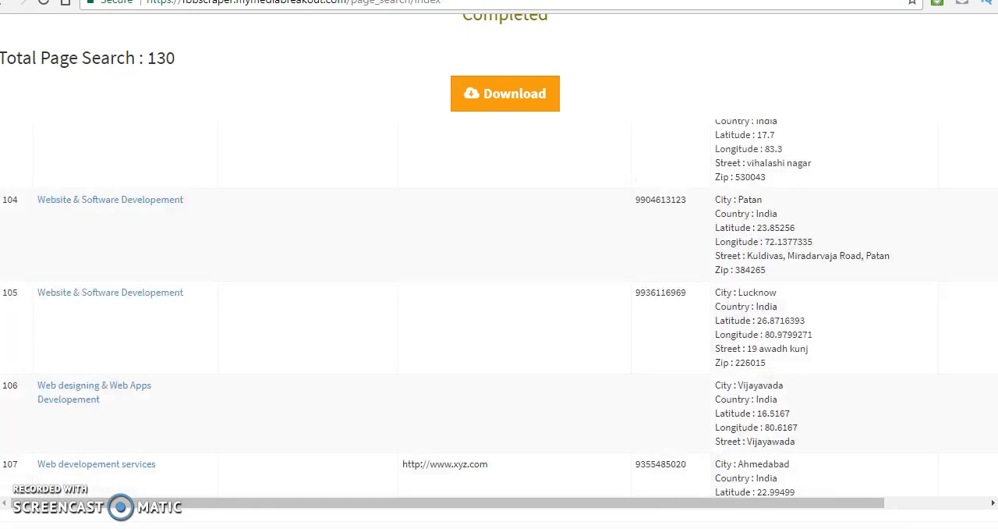
scroll("down", 3)
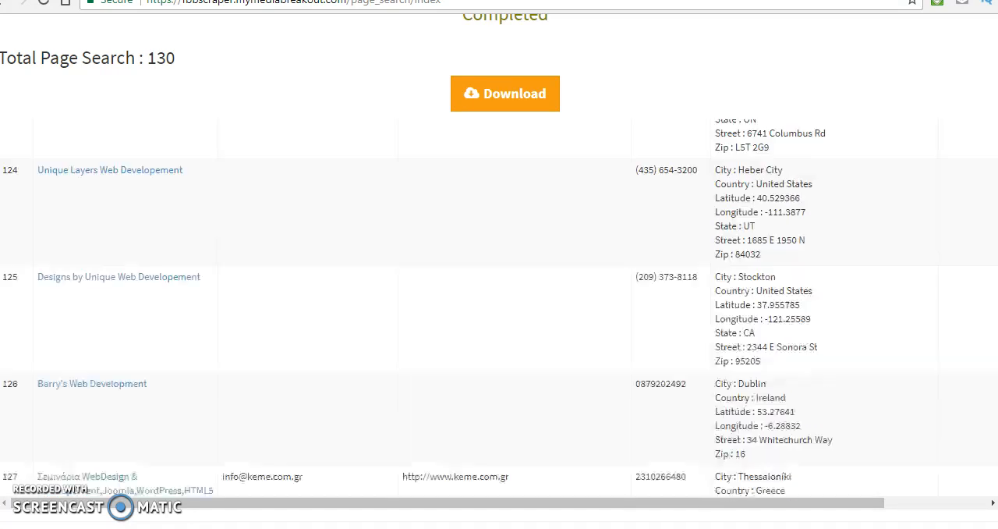
scroll("up", 3)
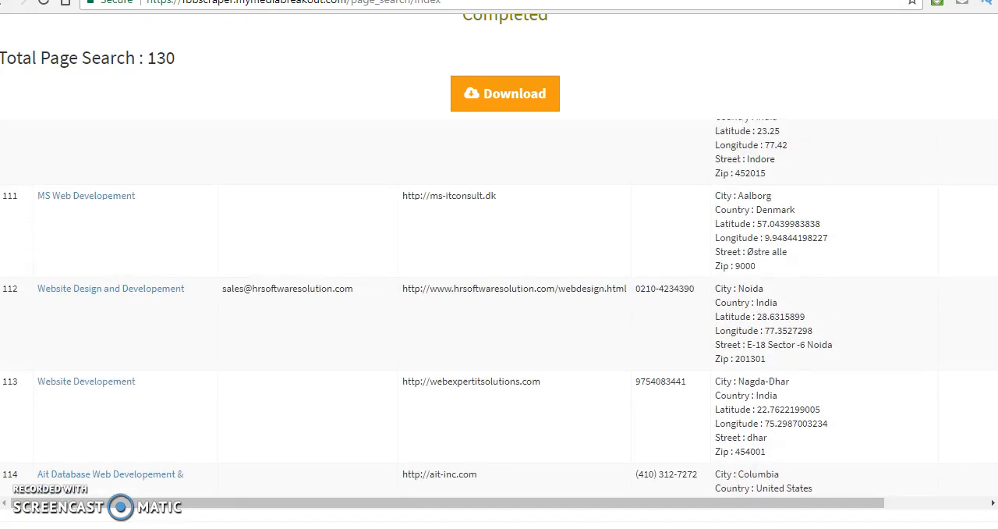
scroll("up", 3)
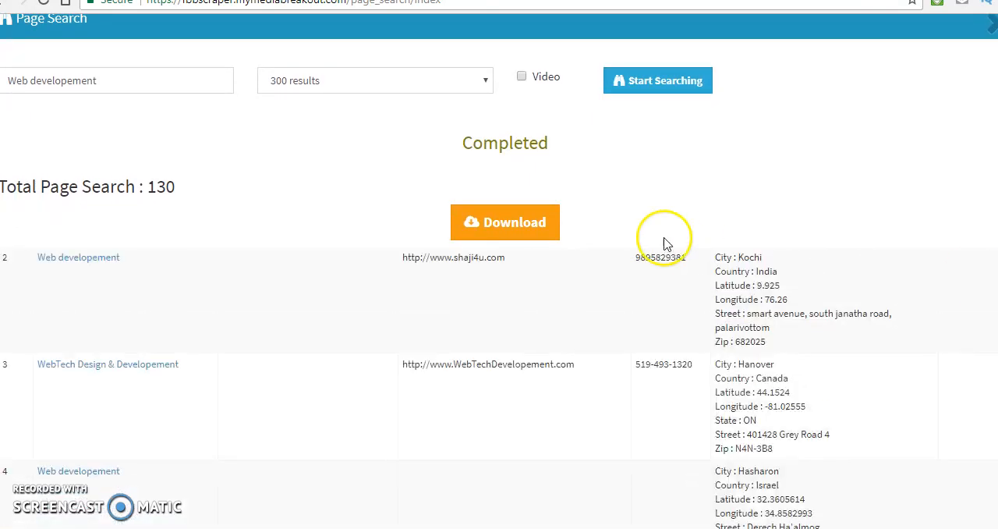
Download the Web development results as CSV and open the file in Notepad
left_click(505, 222)
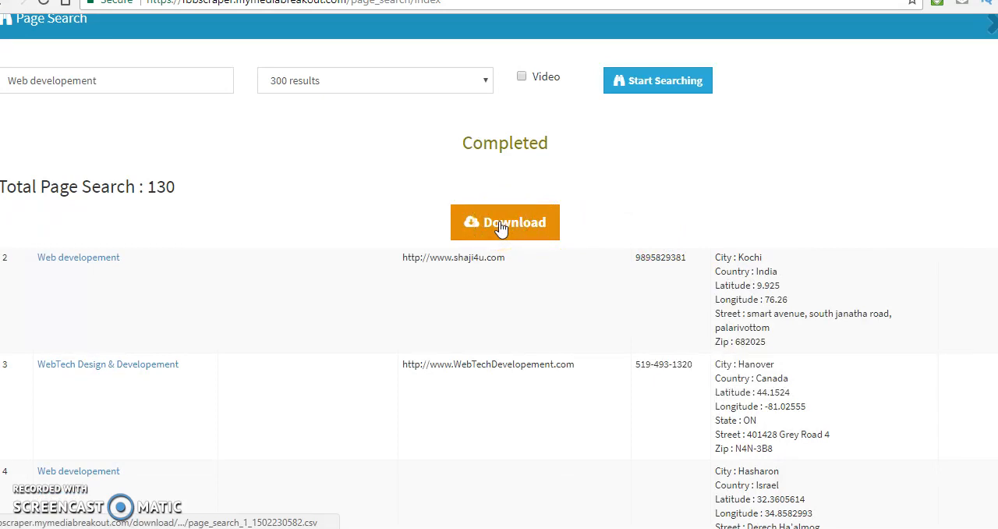
left_click(505, 221)
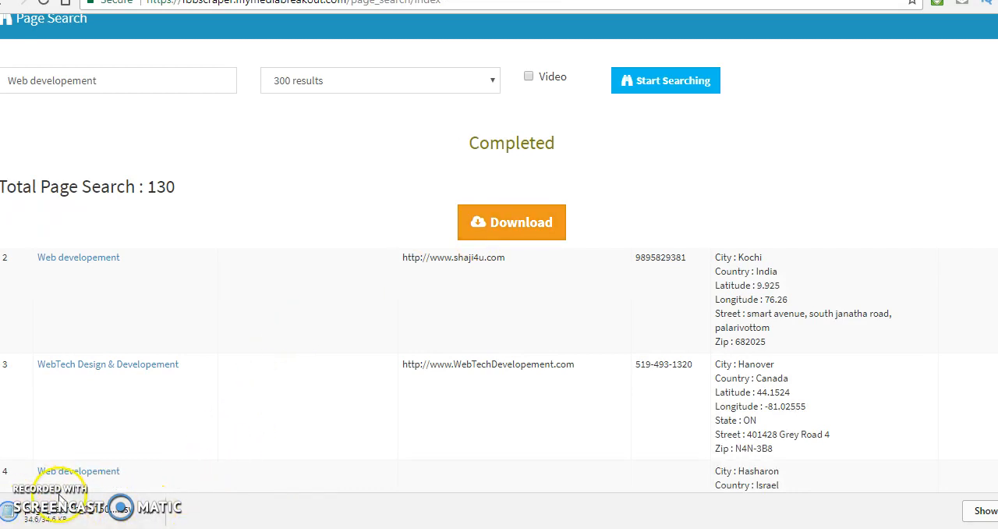
mouse_move(149, 518)
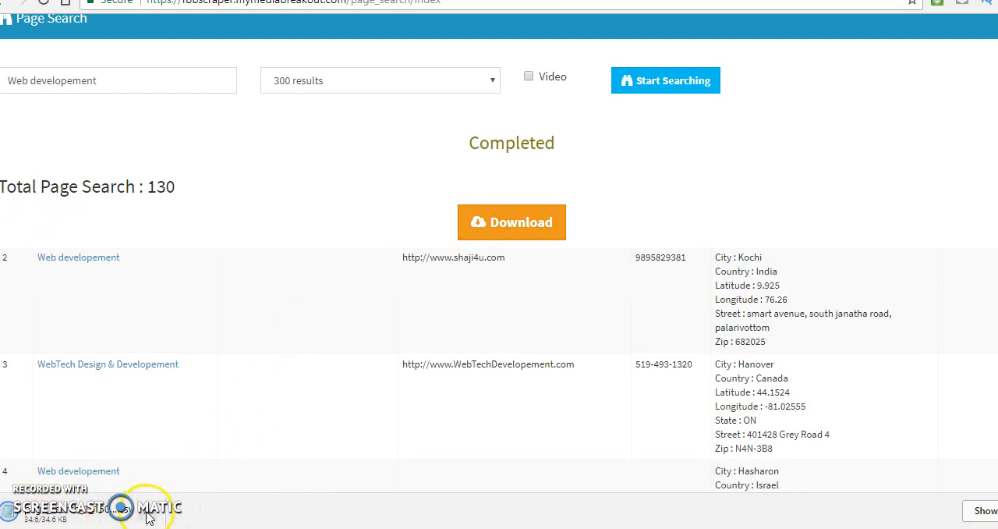
left_click(148, 512)
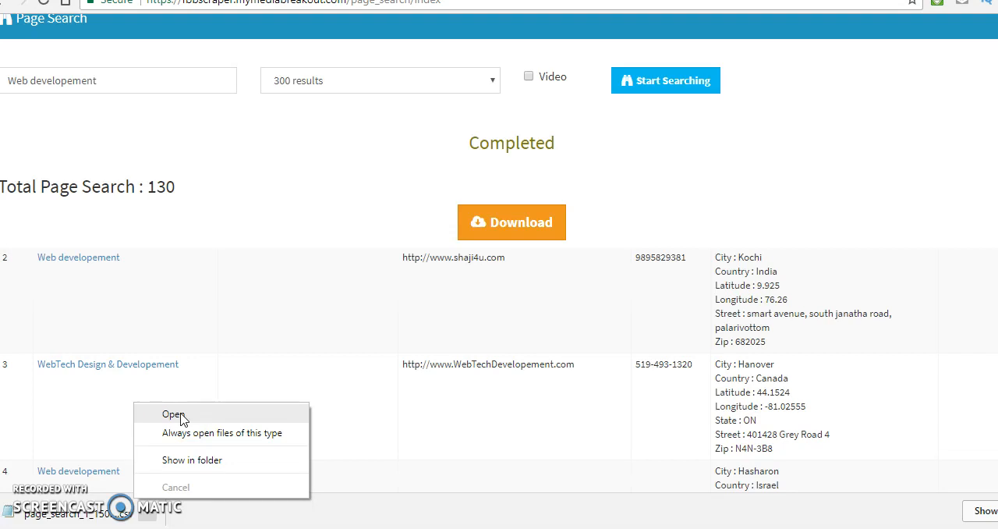
left_click(174, 415)
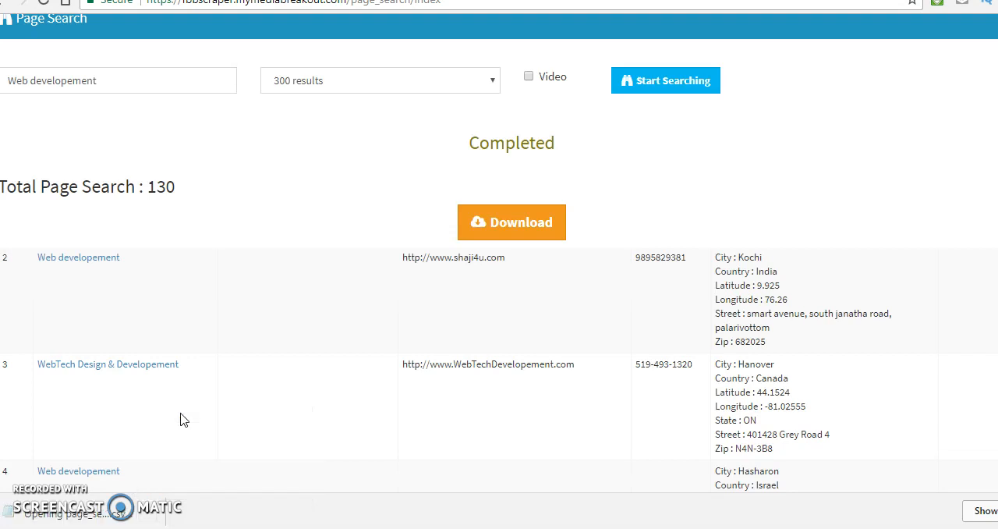
left_click(512, 222)
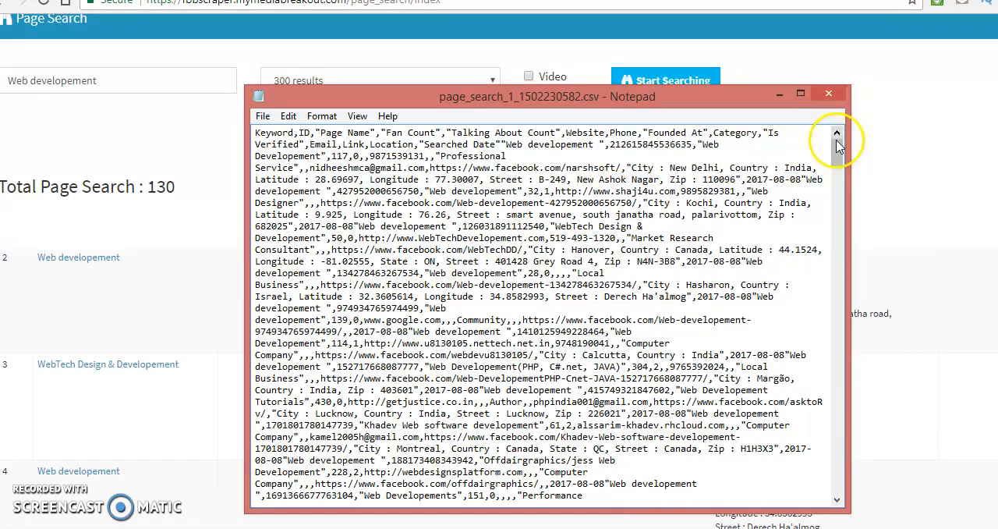
Scroll through the CSV page data in Notepad, then put the Notepad window away
scroll("down", 3)
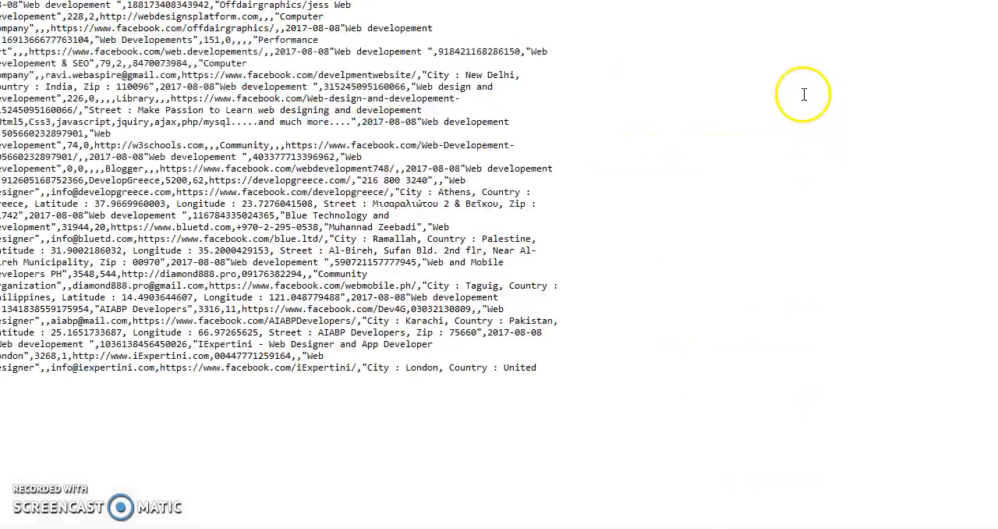
scroll("down", 3)
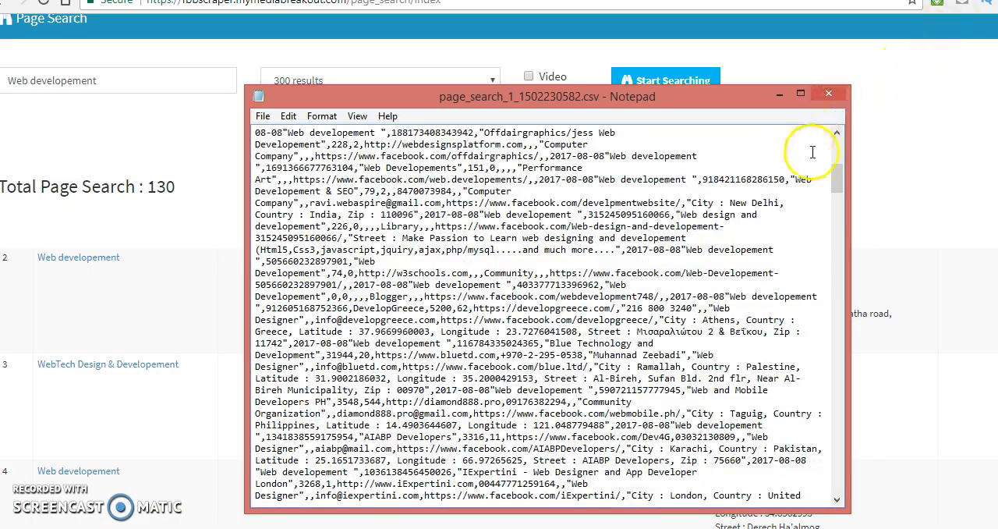
mouse_move(714, 106)
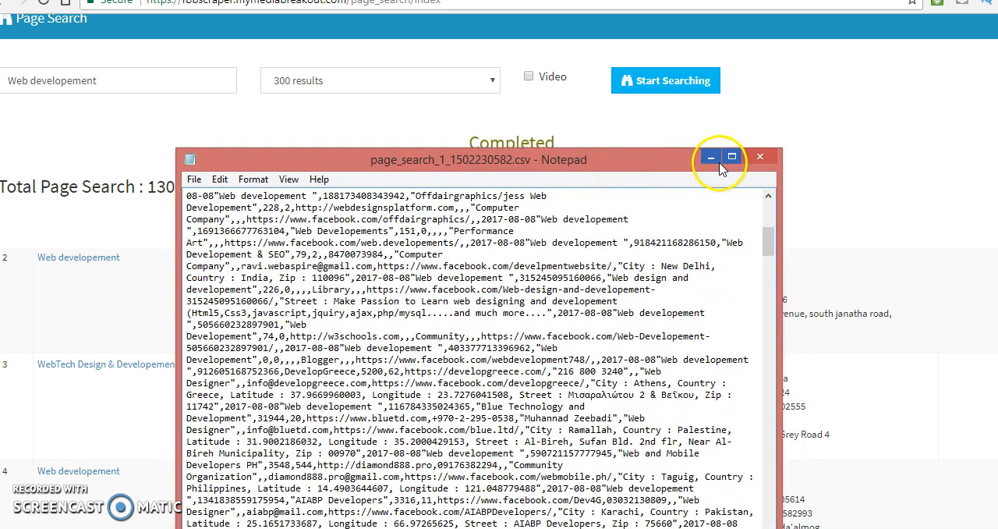
left_click(760, 156)
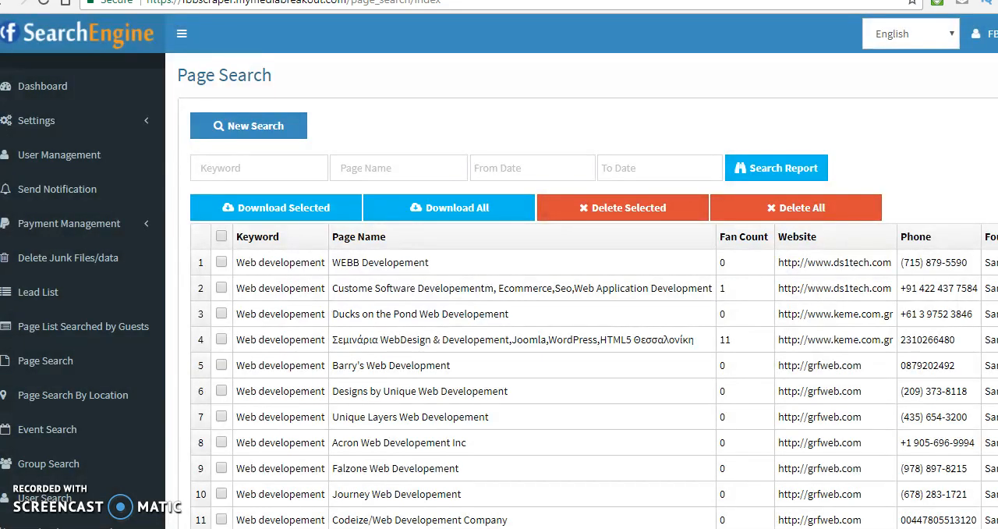
scroll("down", 3)
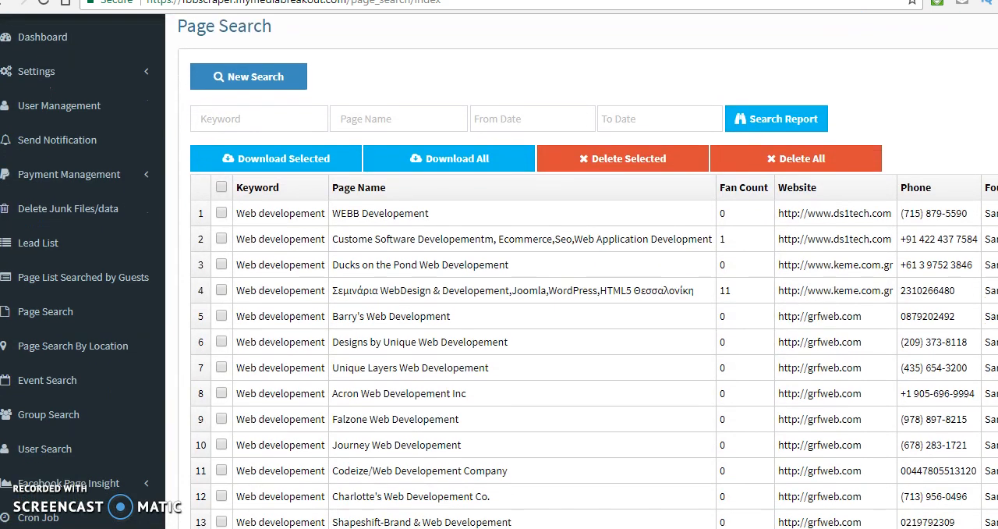
scroll("down", 3)
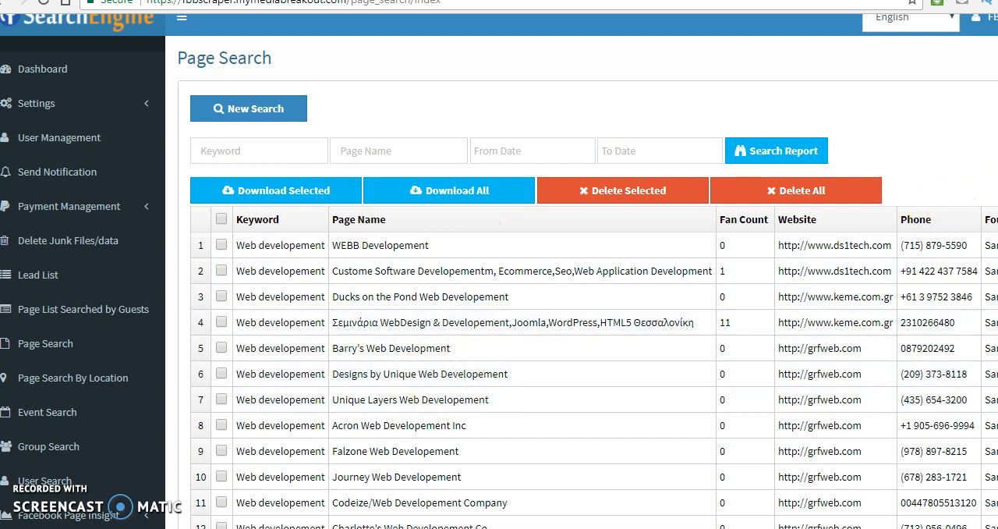
mouse_move(790, 106)
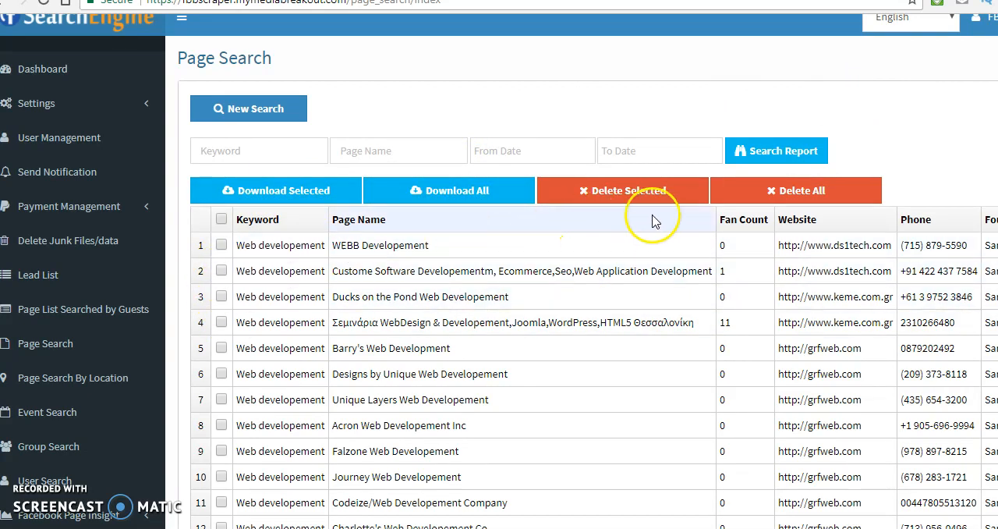
mouse_move(388, 118)
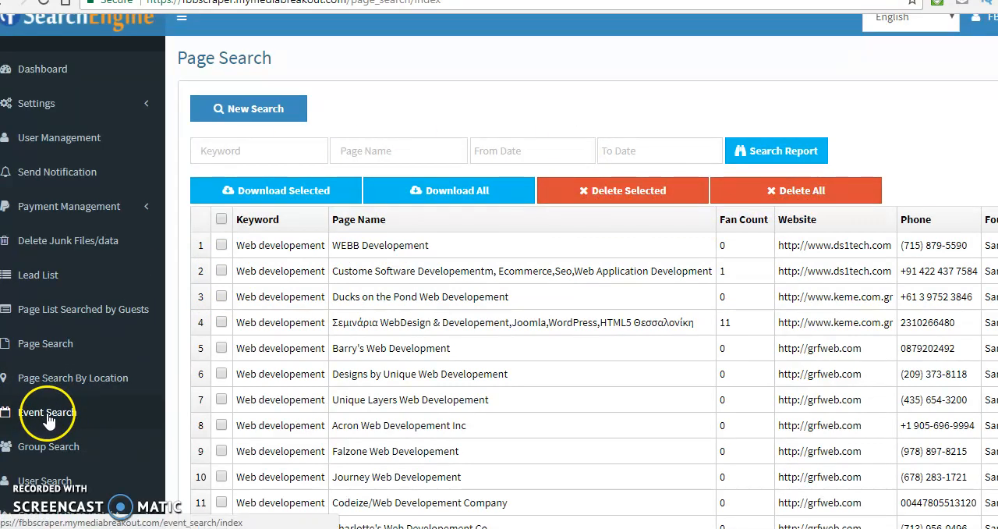
Review the Event Search, Group Search and empty User Search histories in turn
left_click(47, 412)
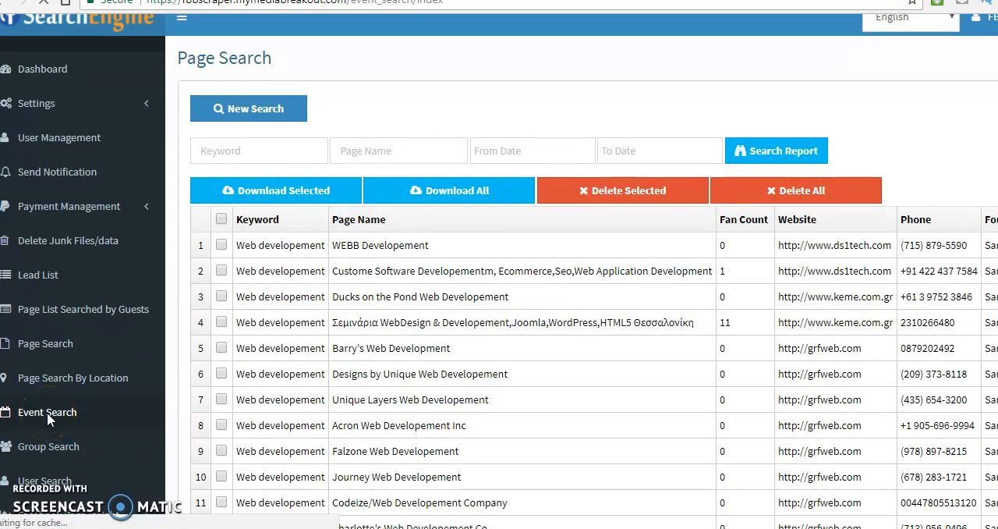
left_click(46, 412)
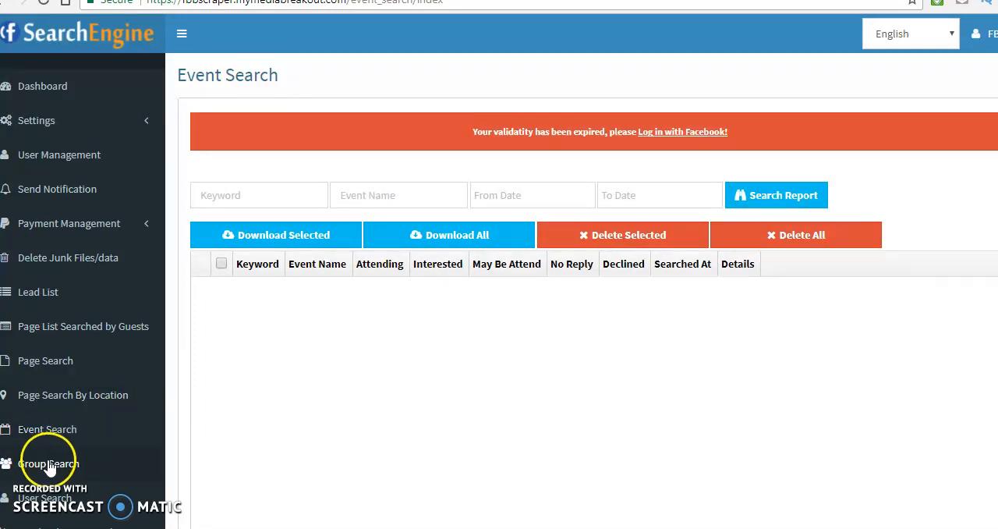
left_click(48, 464)
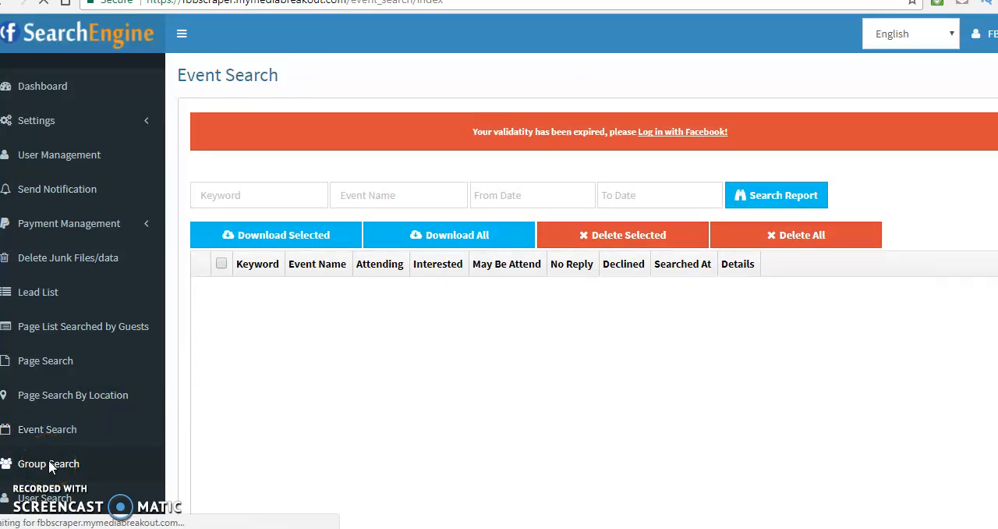
left_click(47, 463)
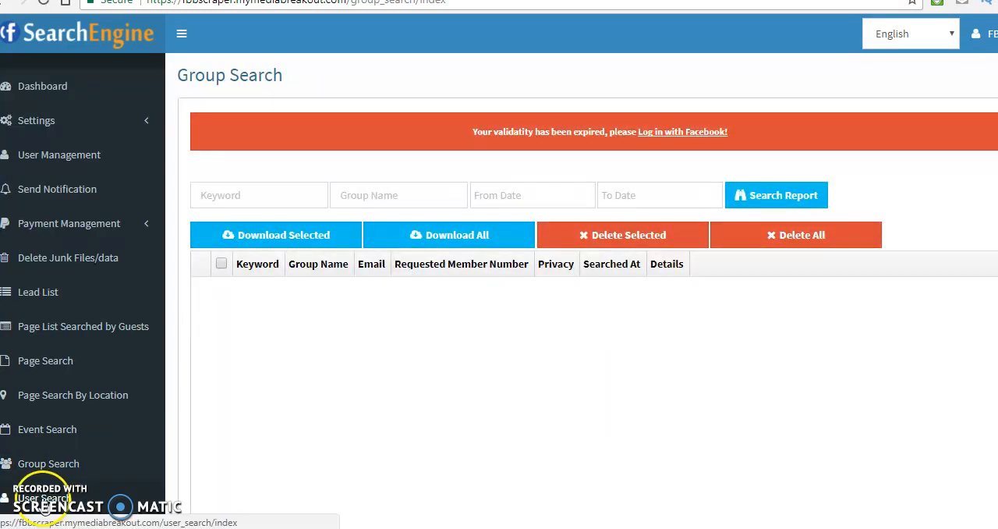
left_click(43, 497)
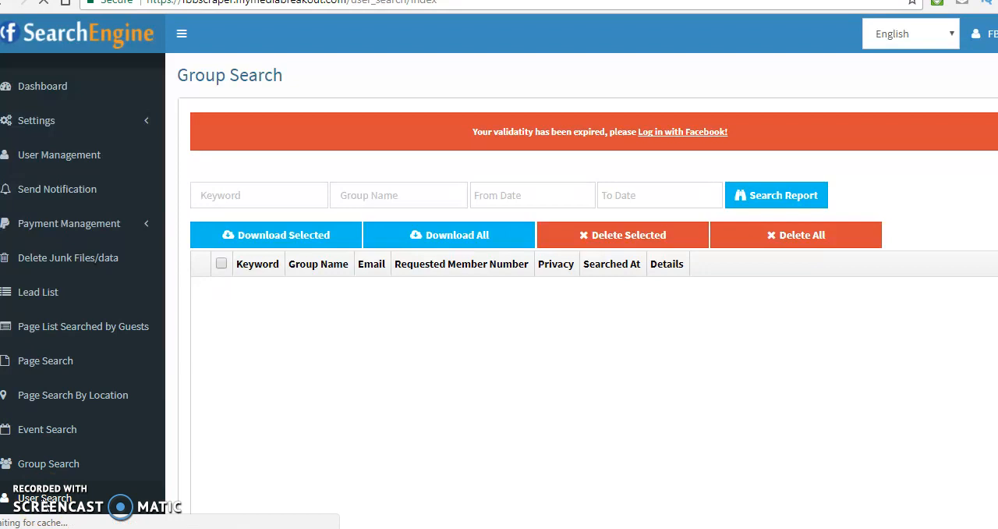
left_click(44, 497)
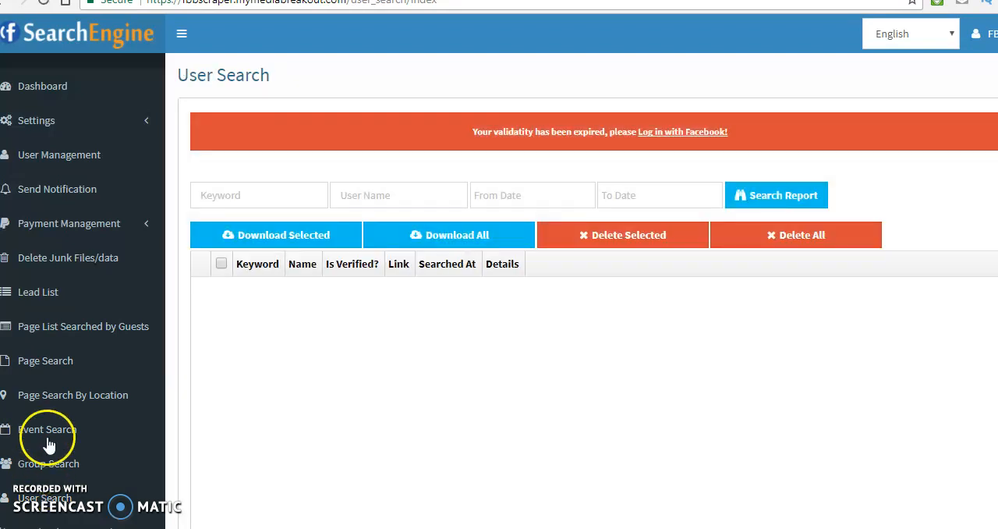
mouse_move(188, 356)
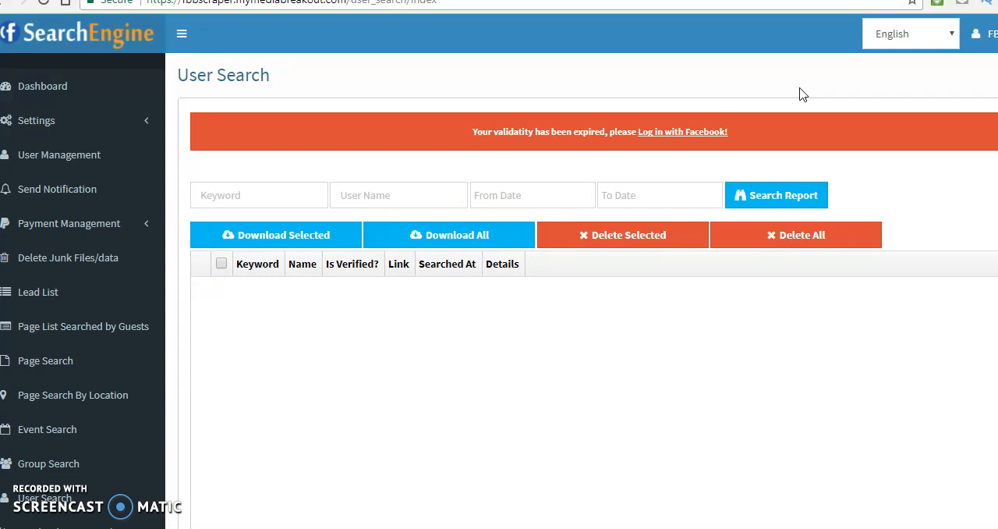
scroll("down", 3)
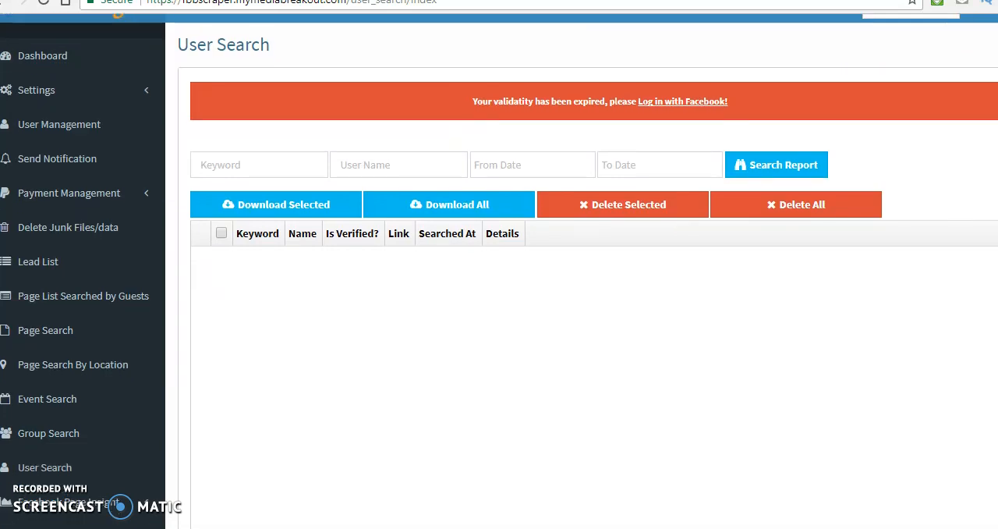
scroll("down", 3)
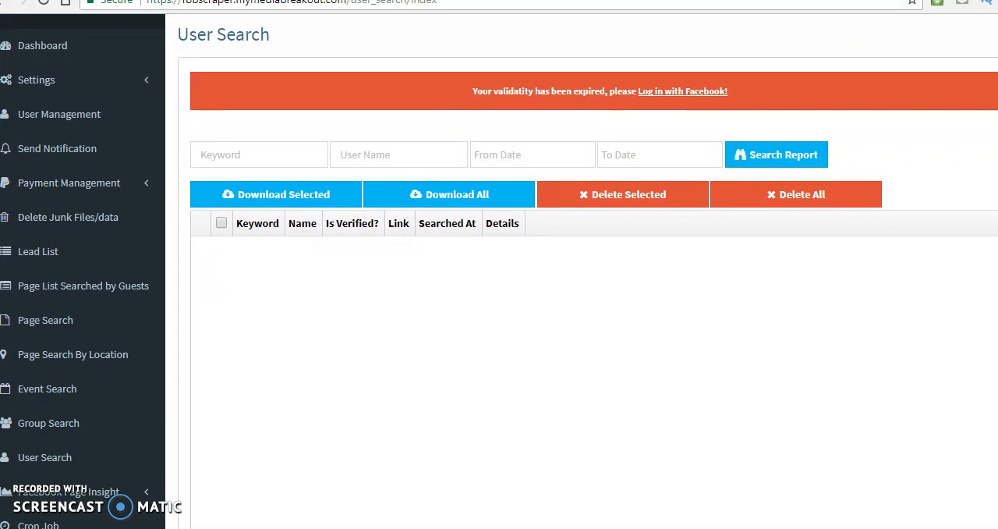